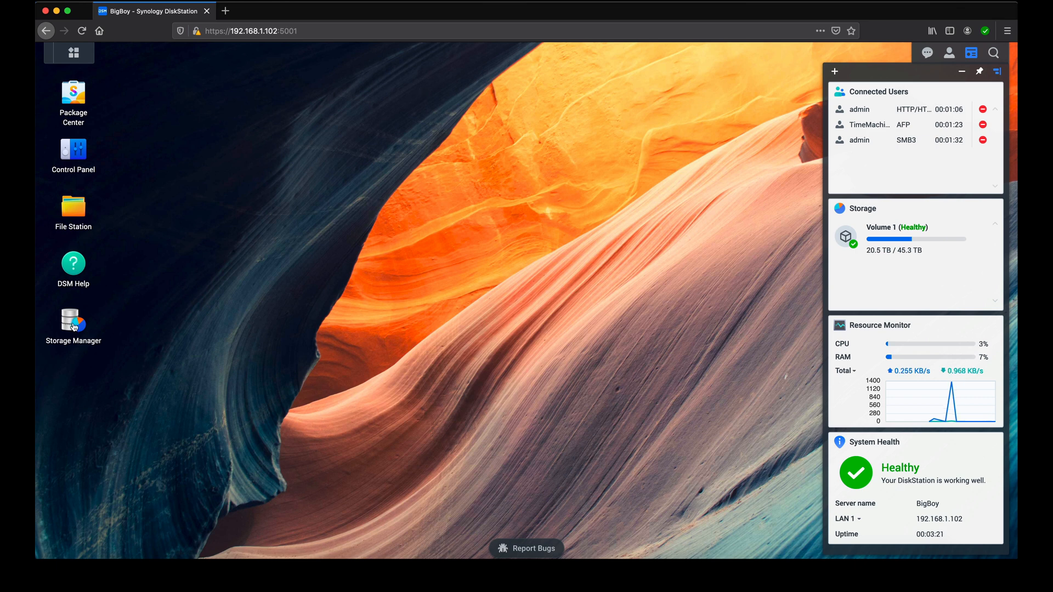
- Open Storage Manager, check Volume 1, then list the eight installed drives under HDD/SSD
double_click(73, 318)
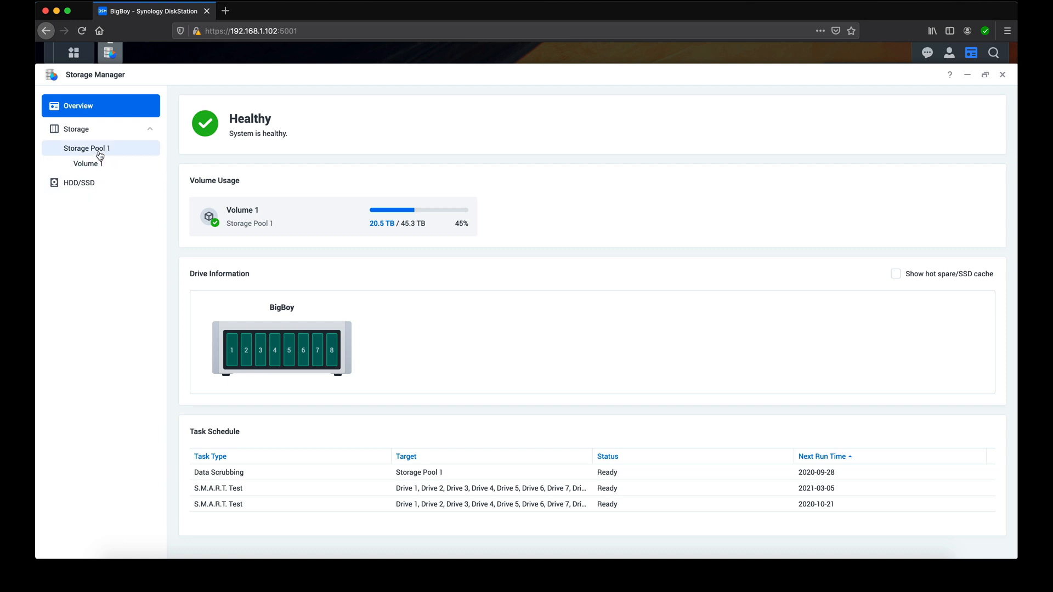
click(88, 164)
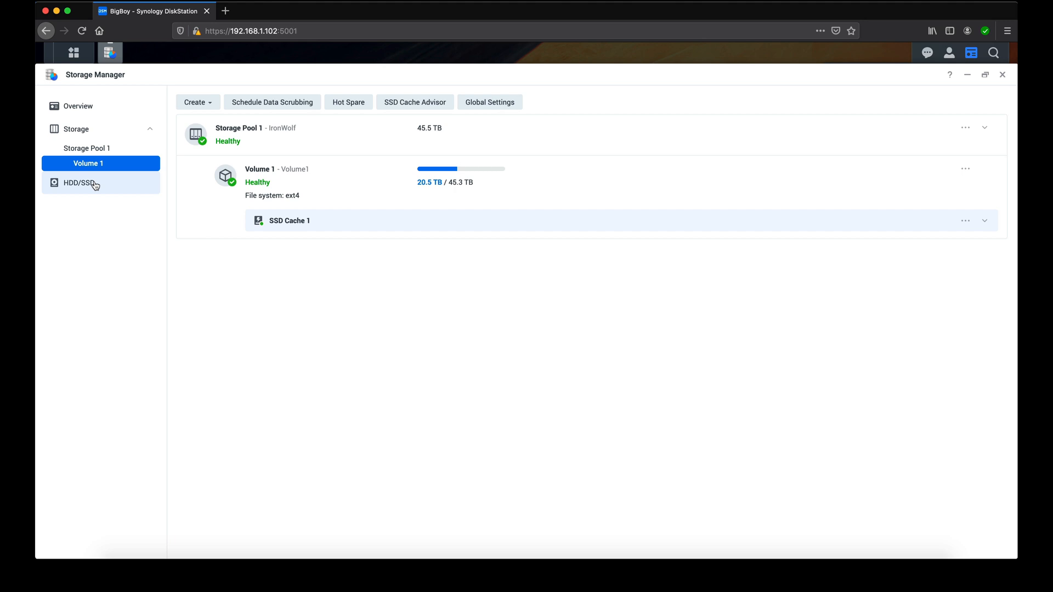
click(79, 183)
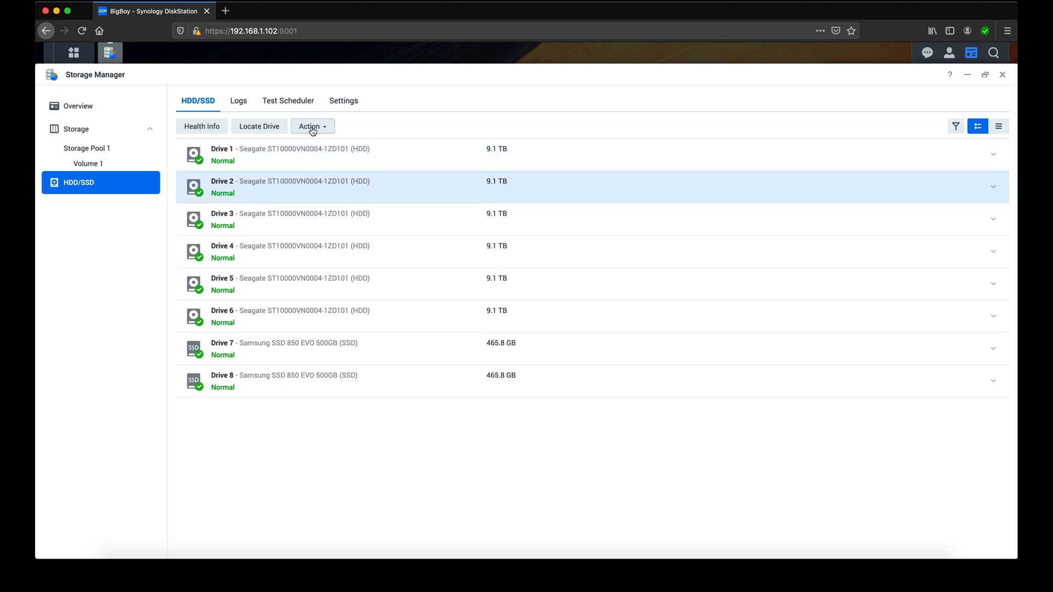
- Deactivate Drive 2, authorizing with the account password, and dismiss the degraded pool notification
click(312, 126)
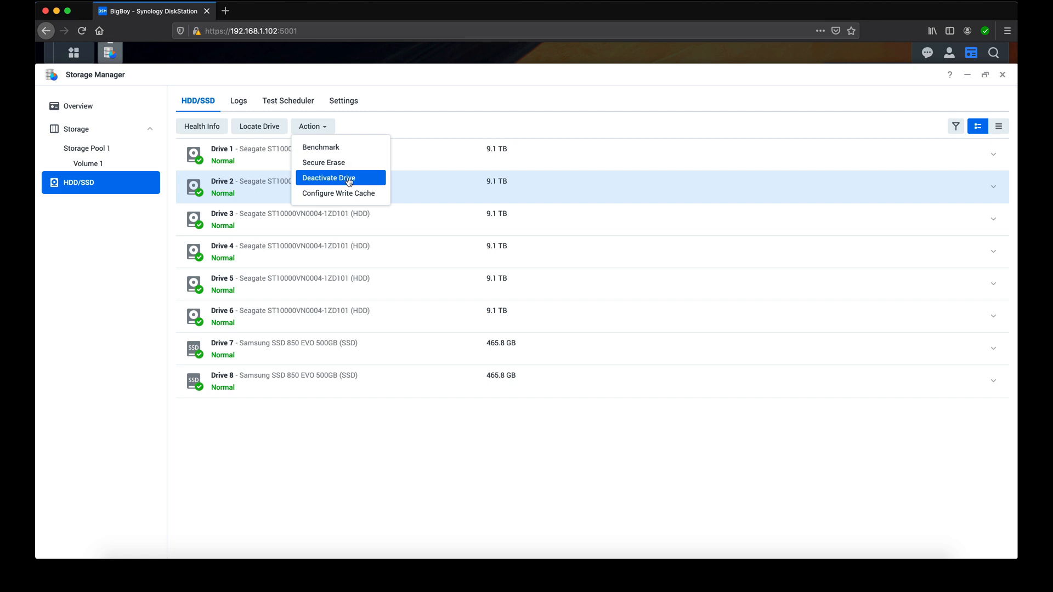
mouse_move(358, 181)
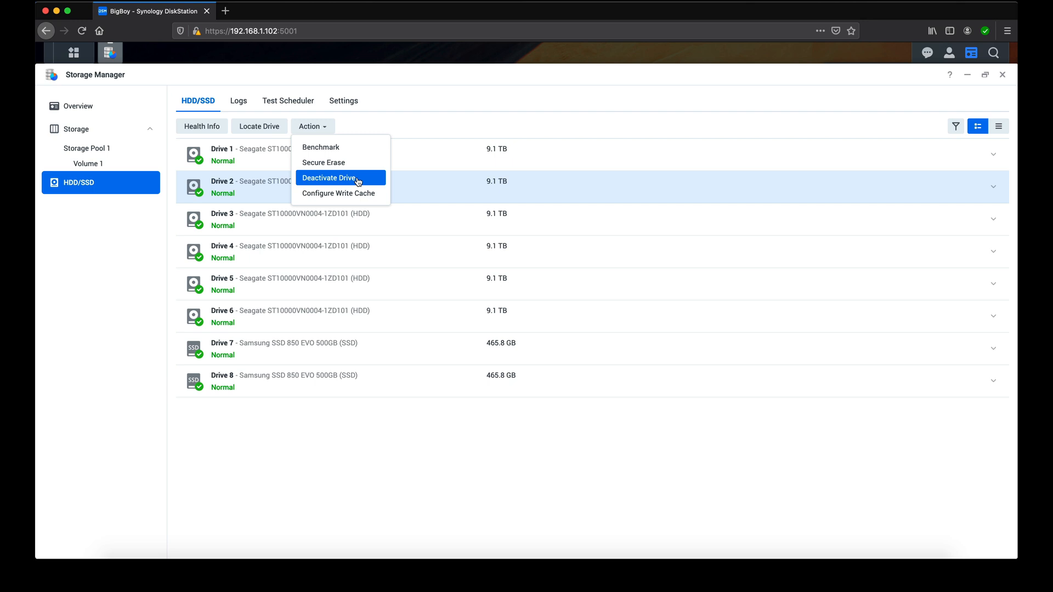
click(330, 178)
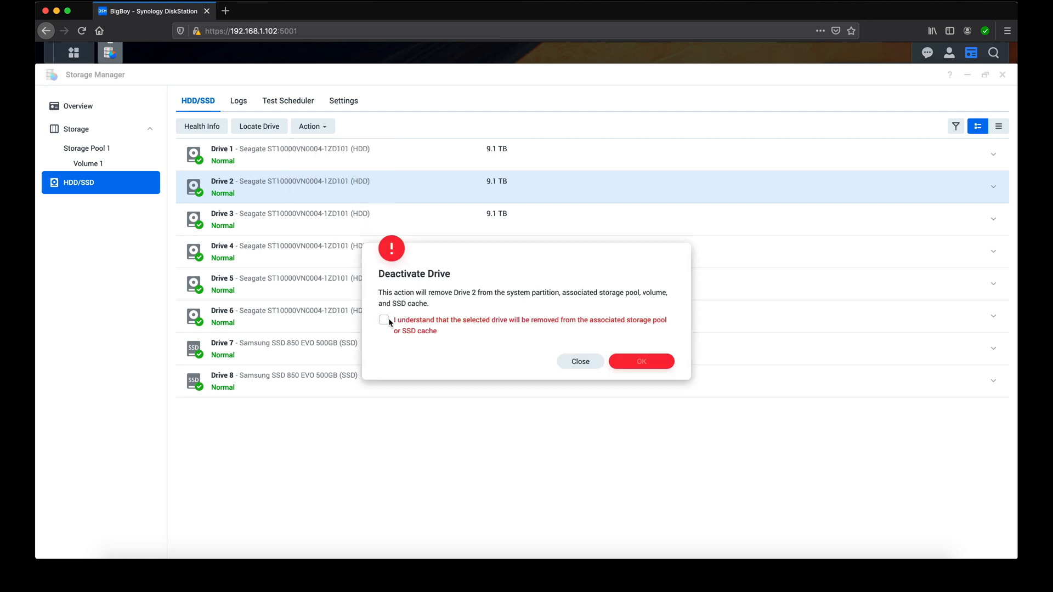
click(383, 320)
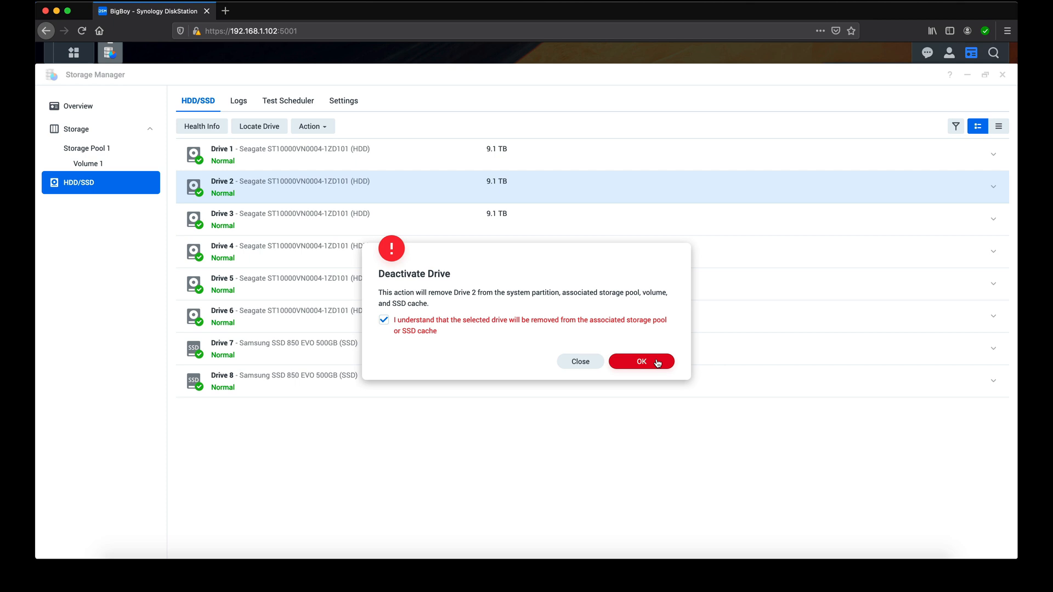
click(640, 362)
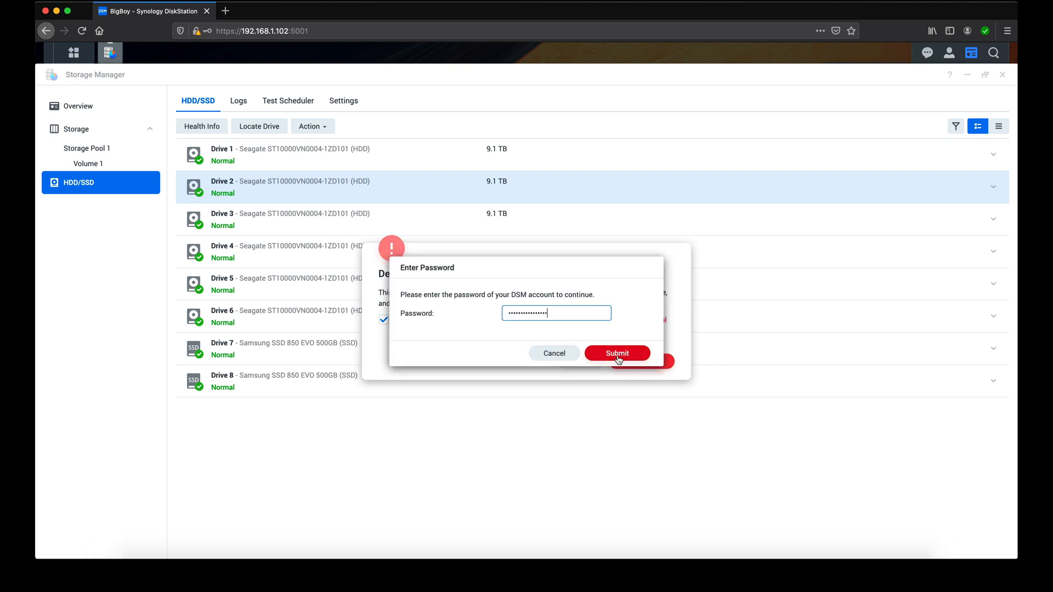
click(616, 354)
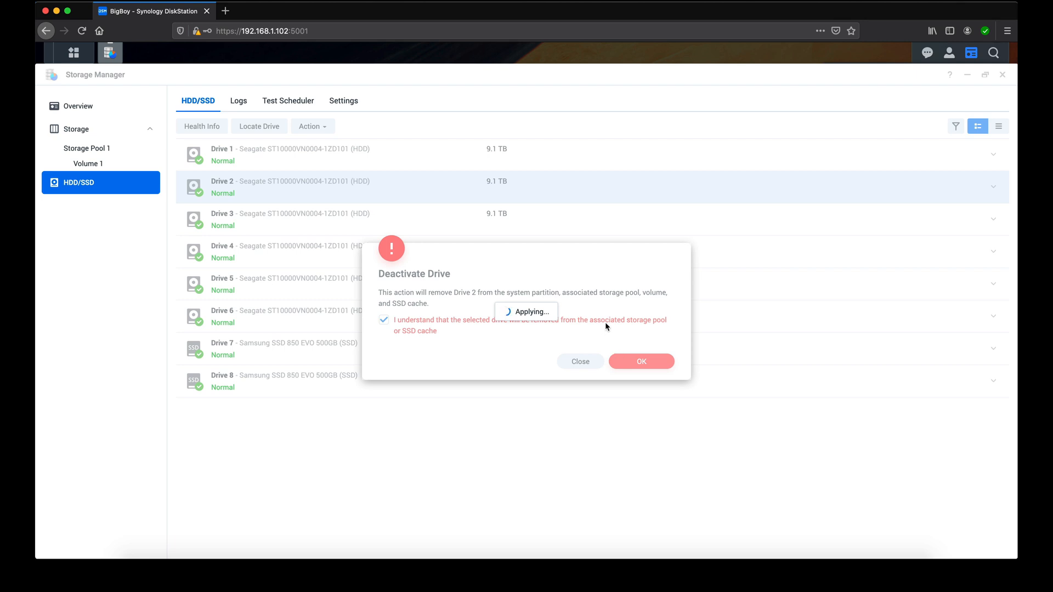
click(640, 362)
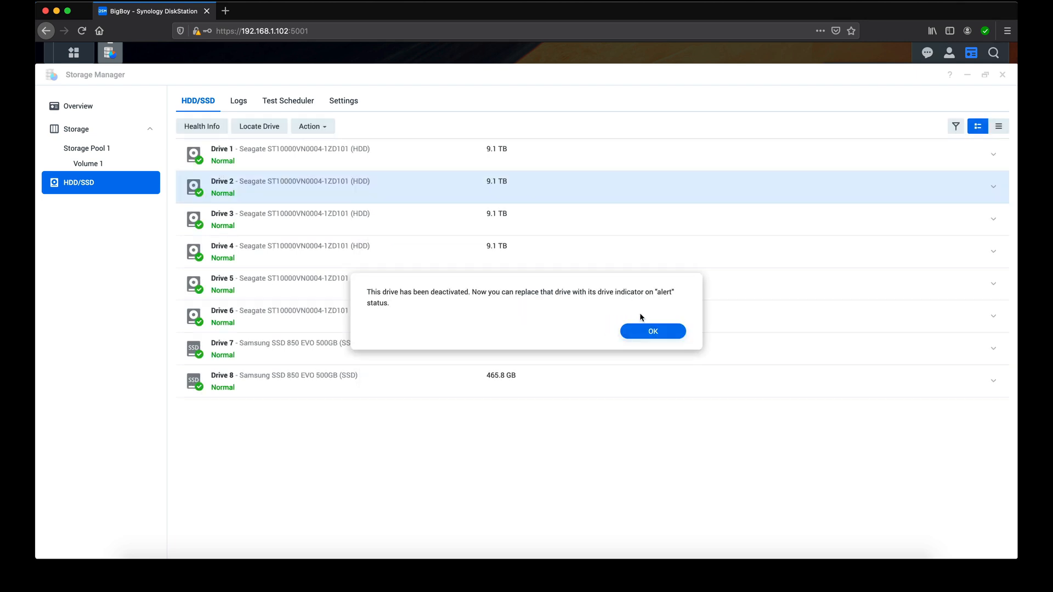
click(651, 331)
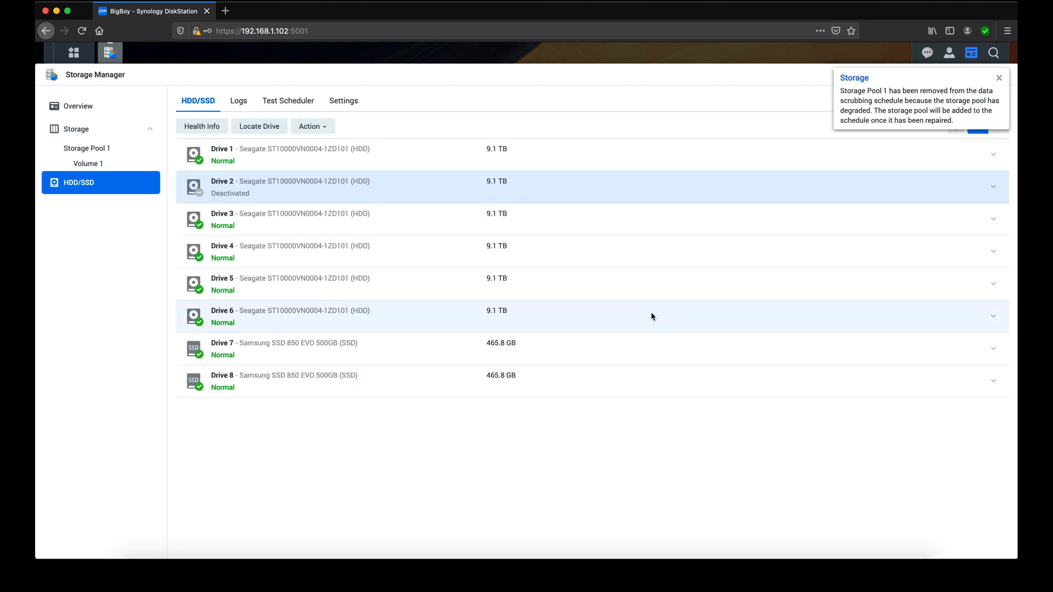
mouse_move(735, 264)
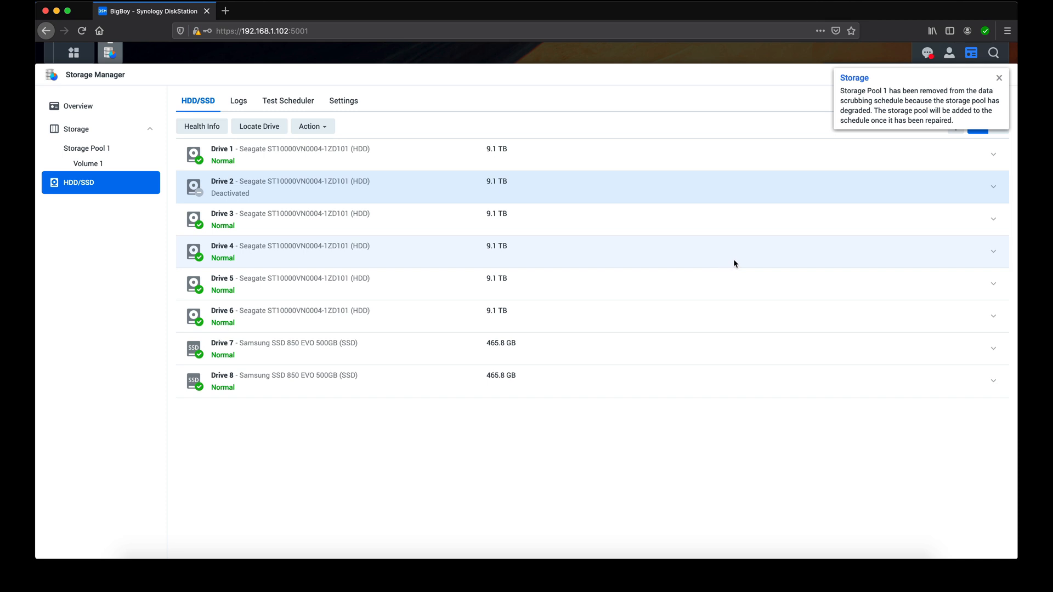
click(999, 78)
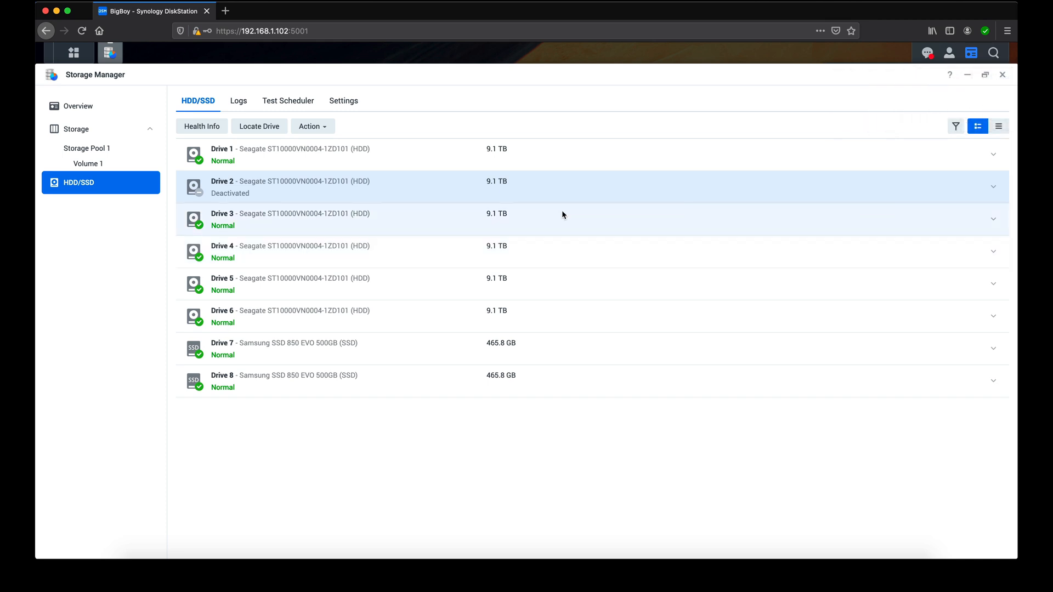
mouse_move(105, 131)
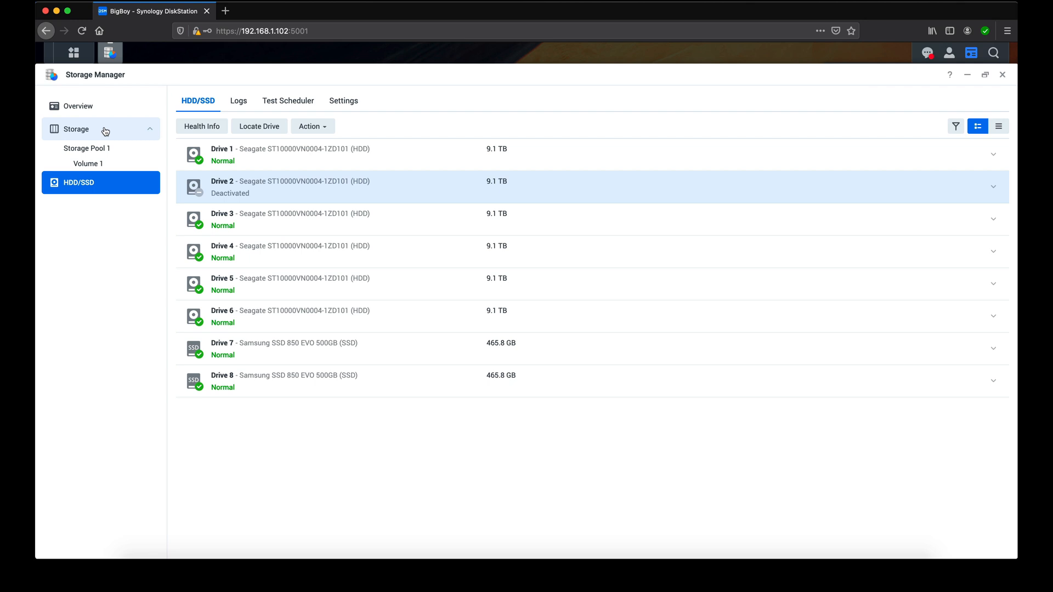
click(87, 147)
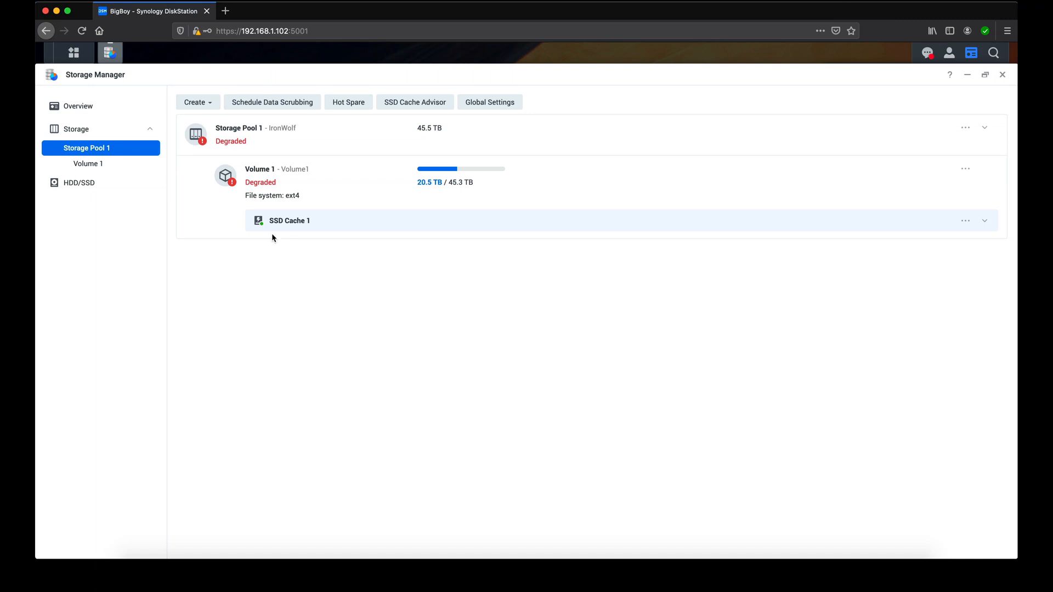
- Return to the HDD/SSD drive list to check for the new drive
click(78, 182)
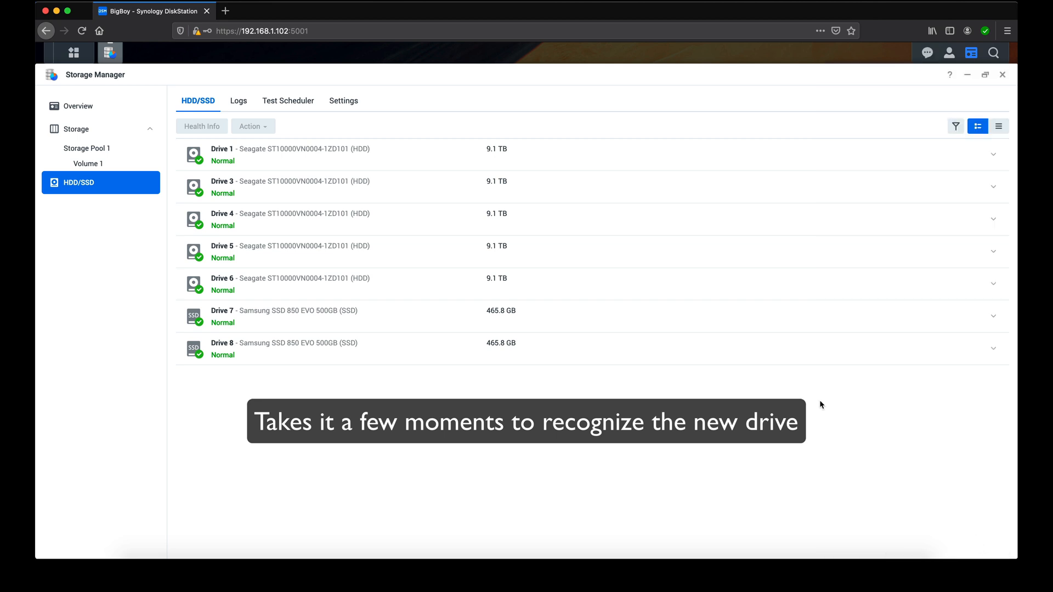
mouse_move(69, 128)
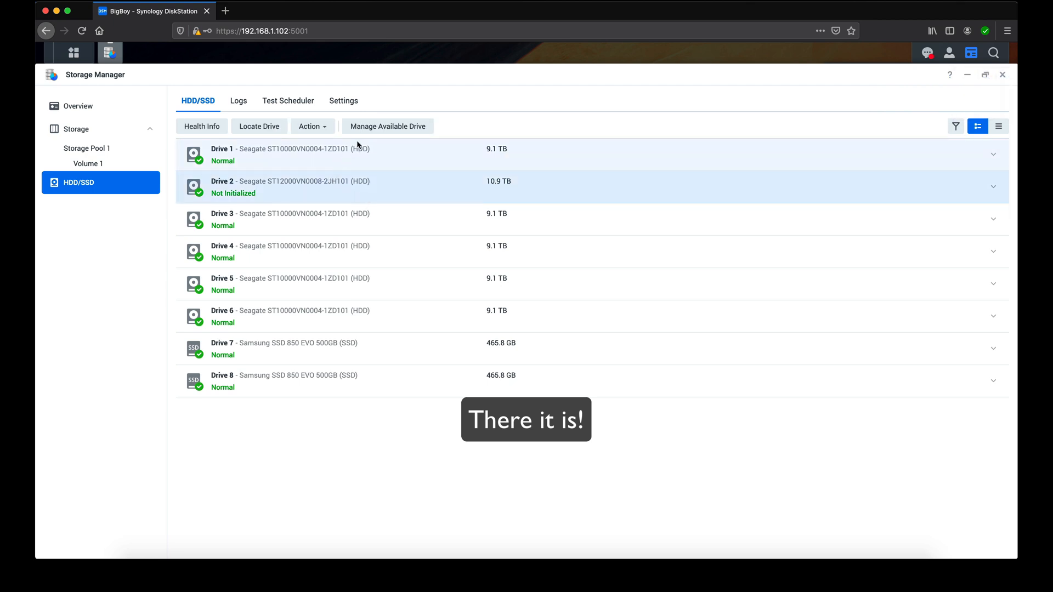
- Repair Storage Pool 1 using the new Drive 2, accepting the erase warning
click(388, 126)
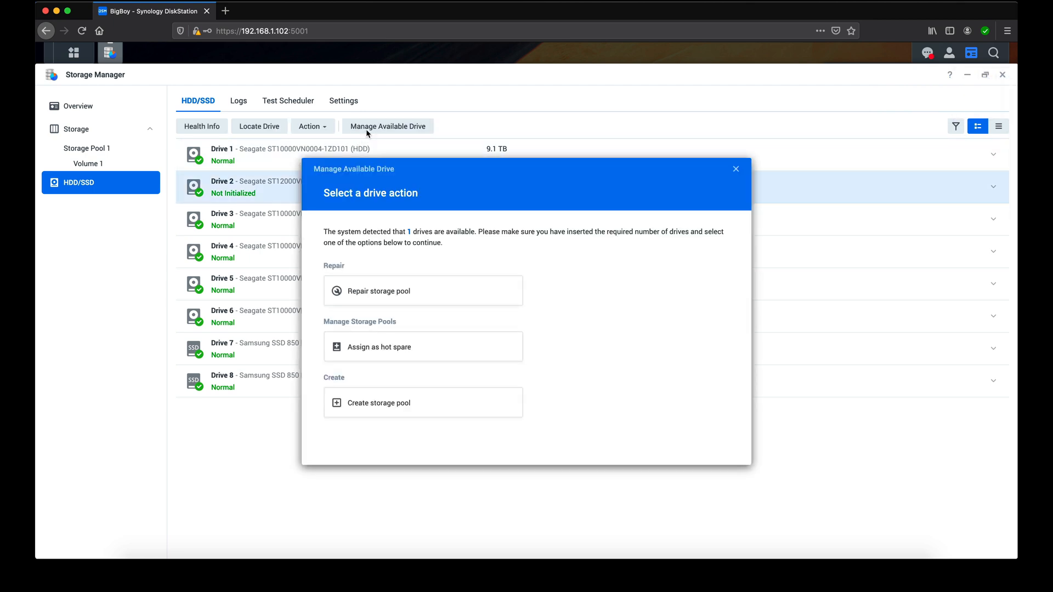
mouse_move(435, 299)
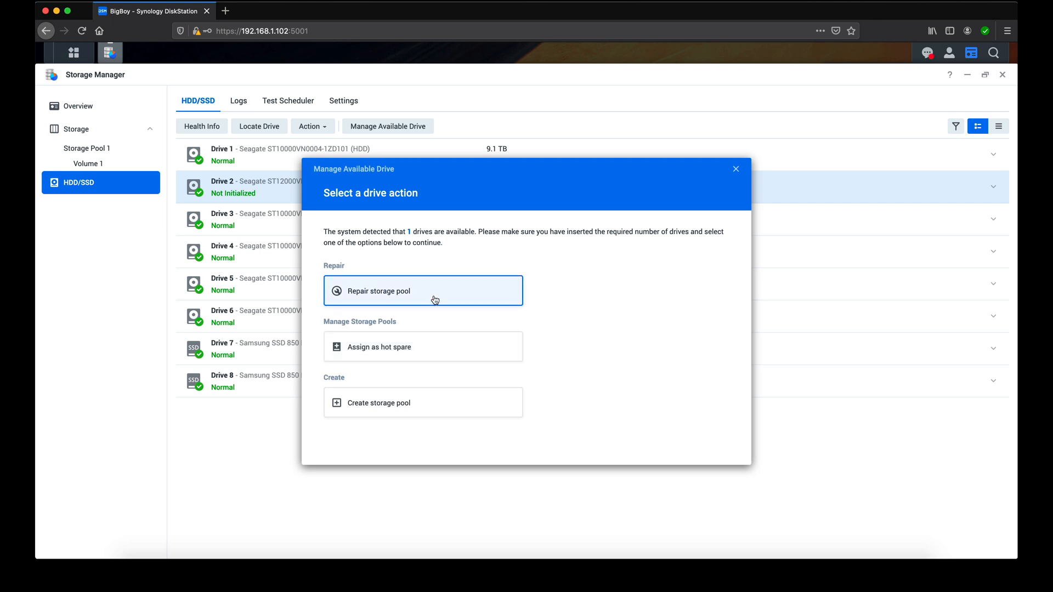
click(422, 291)
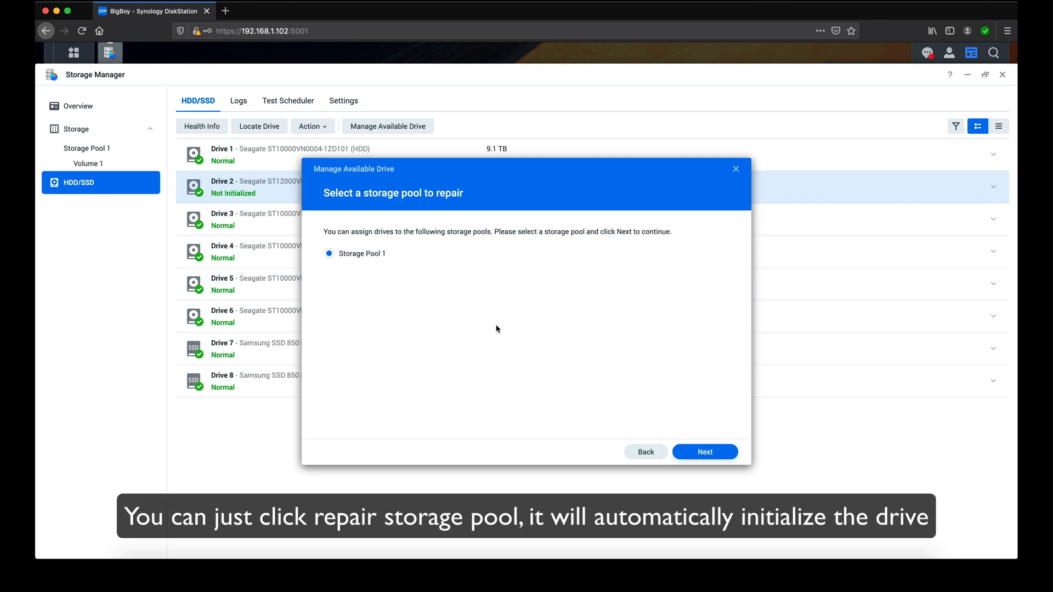
click(704, 451)
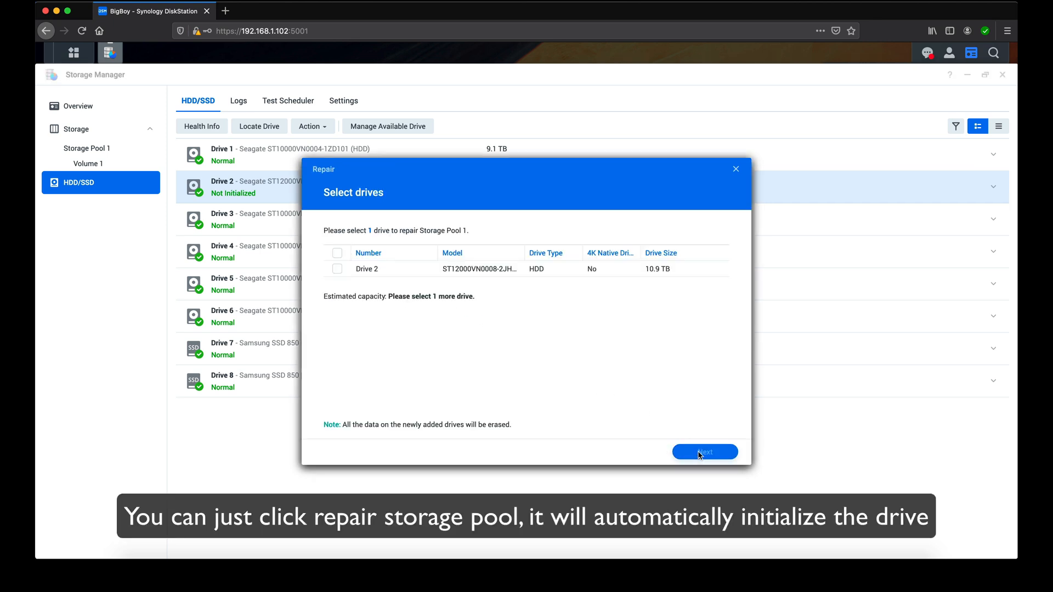
click(337, 269)
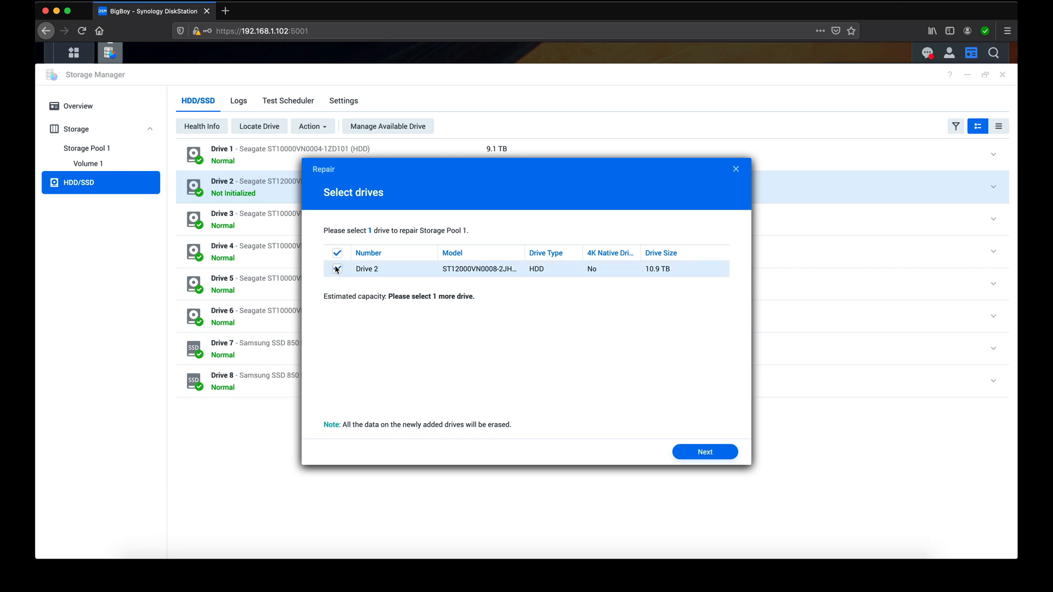
click(336, 269)
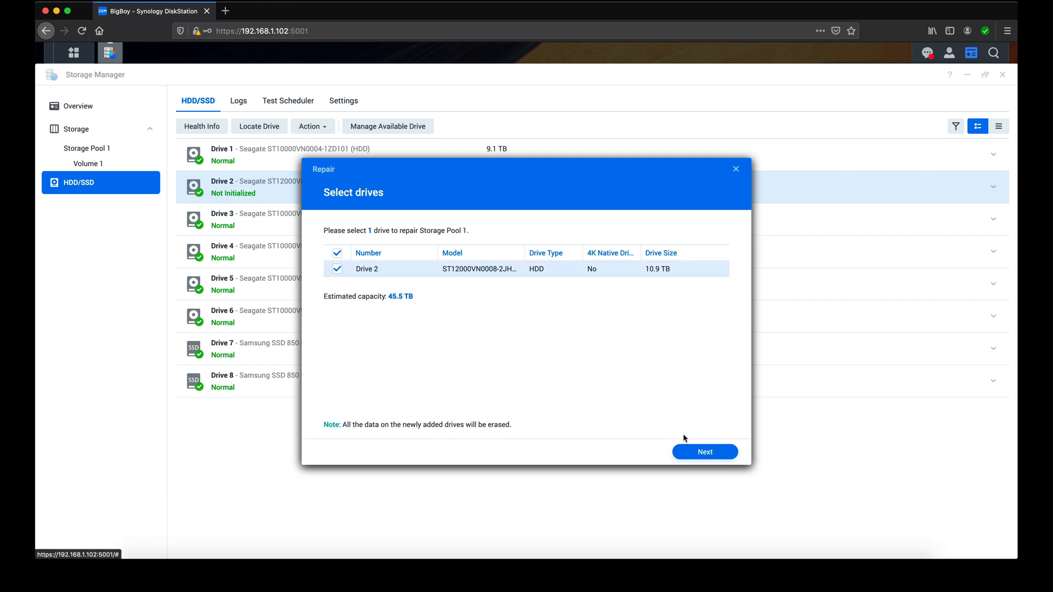
click(704, 452)
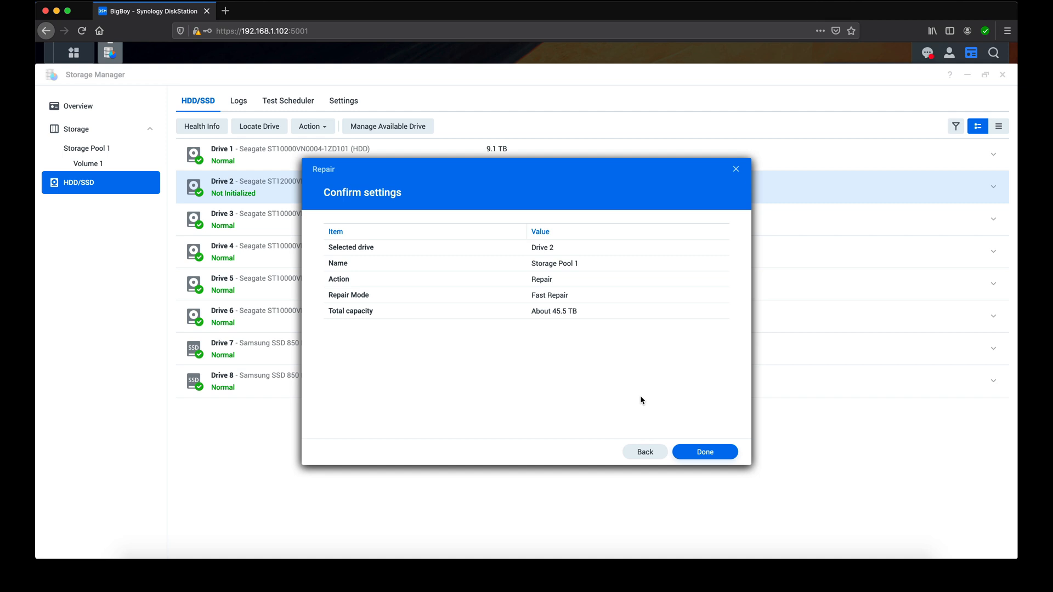
mouse_move(575, 313)
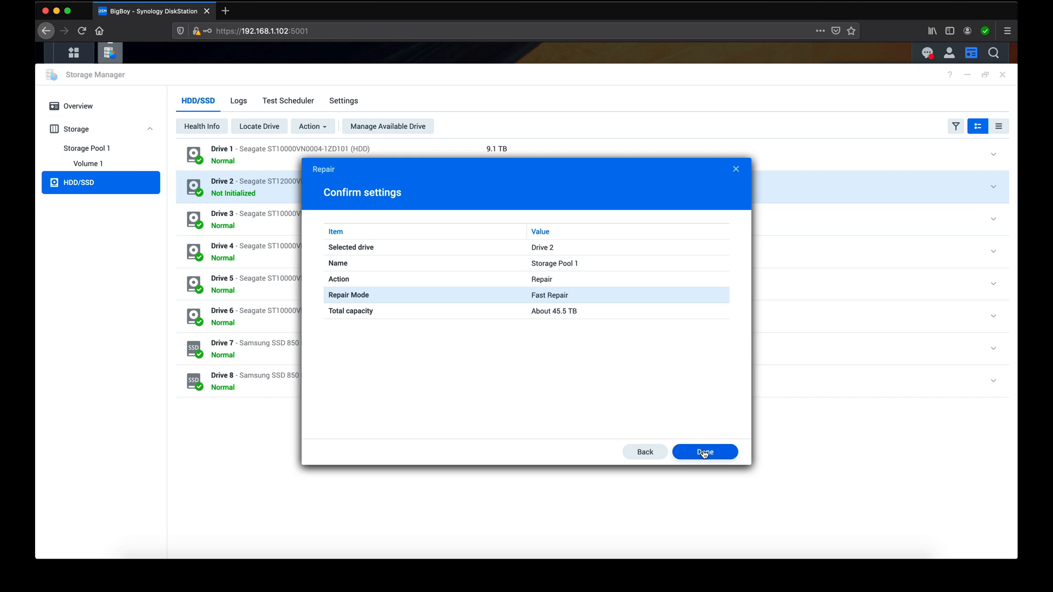
click(704, 452)
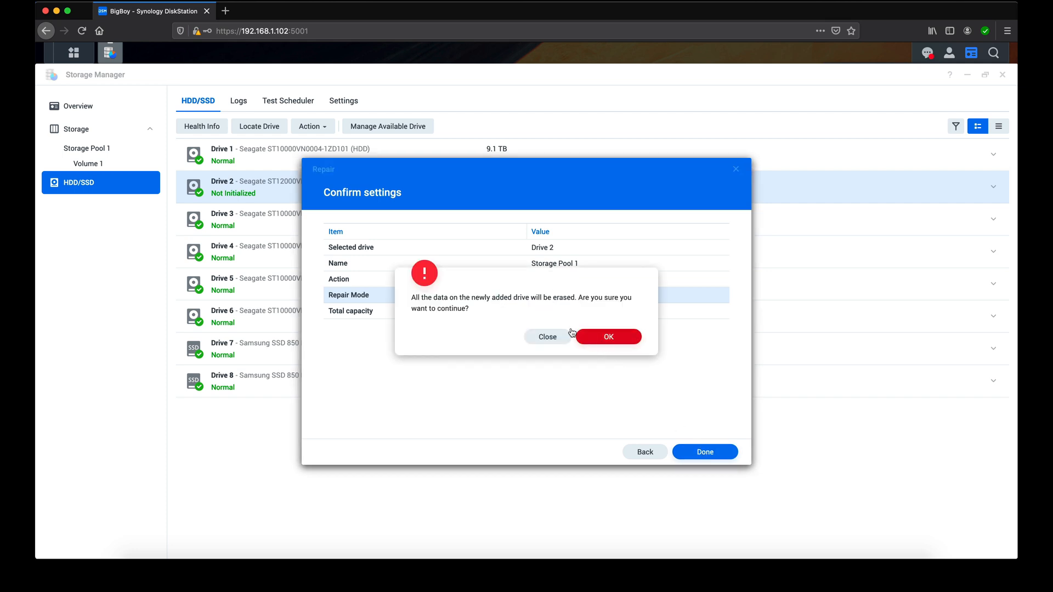
click(608, 337)
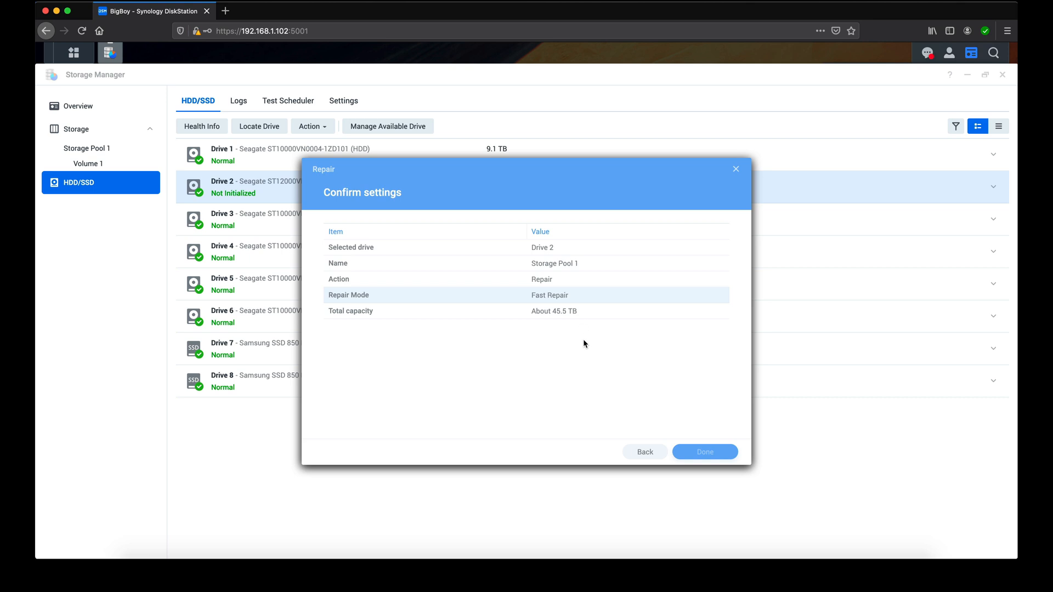
click(704, 451)
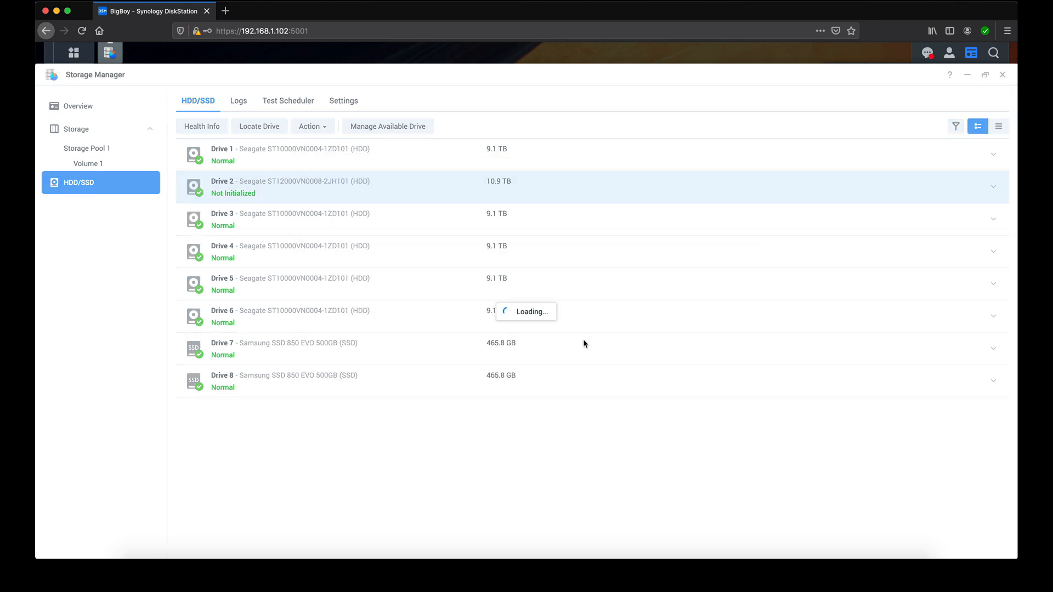
- View Volume 1 to see the pool and volume repairing at about 74–75%
click(87, 163)
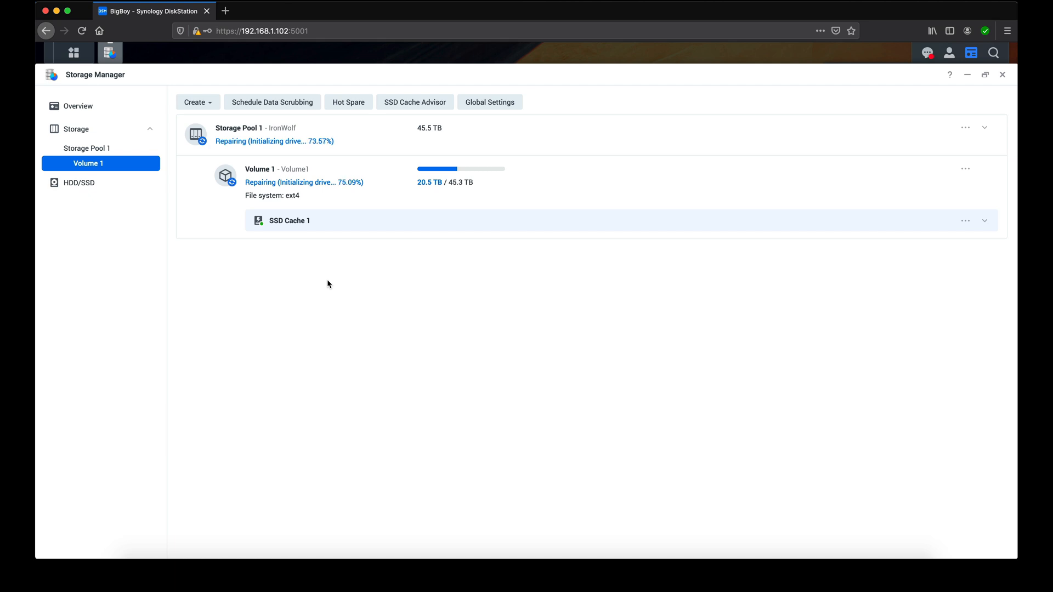
mouse_move(329, 285)
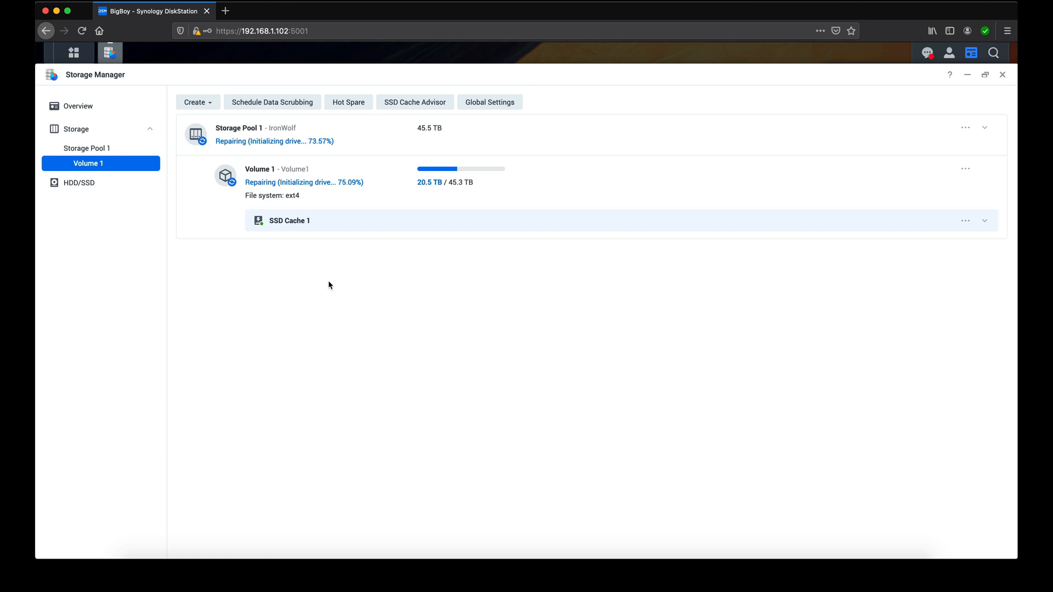
mouse_move(330, 289)
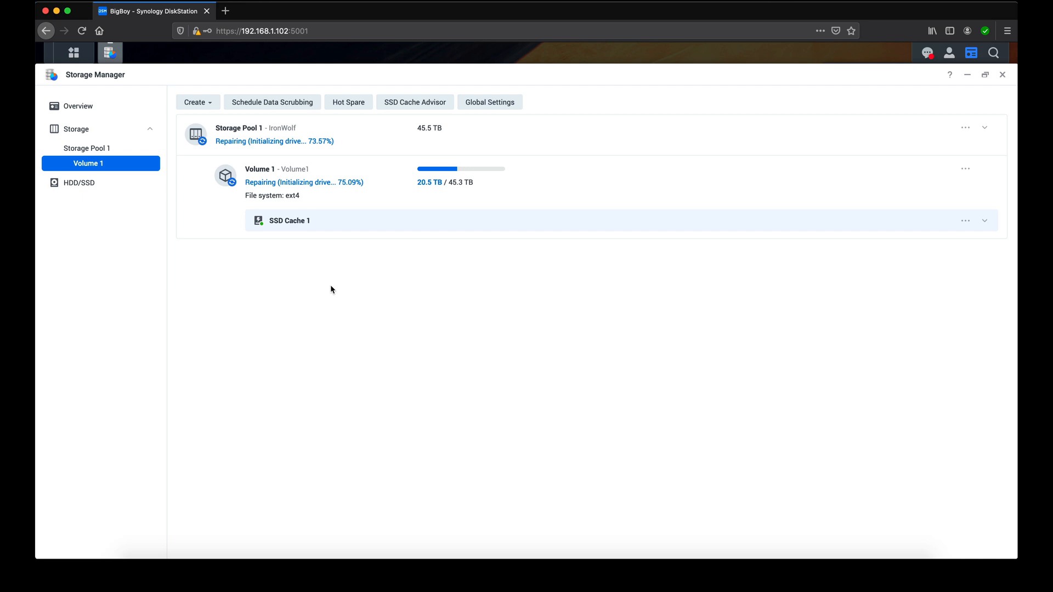